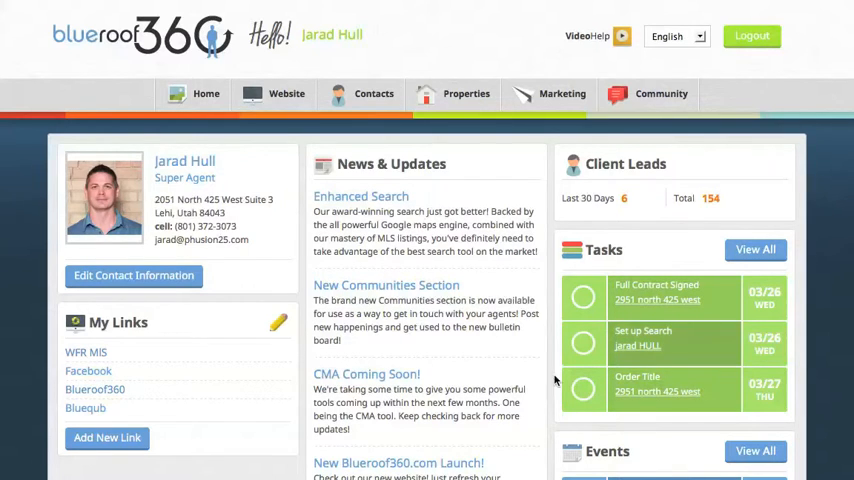
- Scroll the agent dashboard and open the Home menu, from Dashboard through Create Account
{"action": "scroll", "scroll_direction": "down", "scroll_amount": 3}
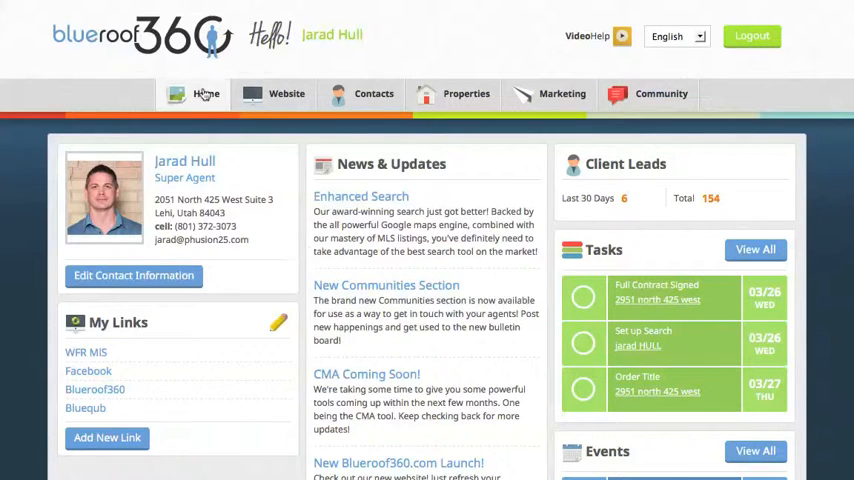
{"action": "left_click", "coordinate": [206, 93]}
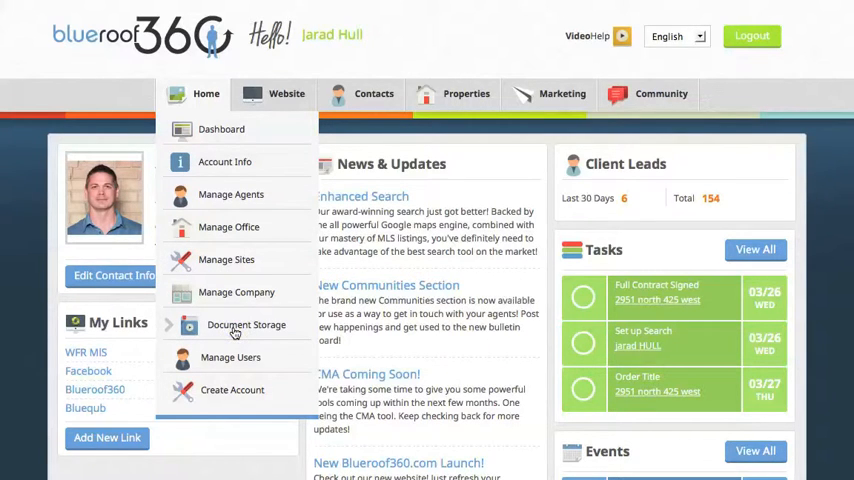
- Open Document Storage and scroll through the Manage Your Documents file list
{"action": "left_click", "coordinate": [246, 324]}
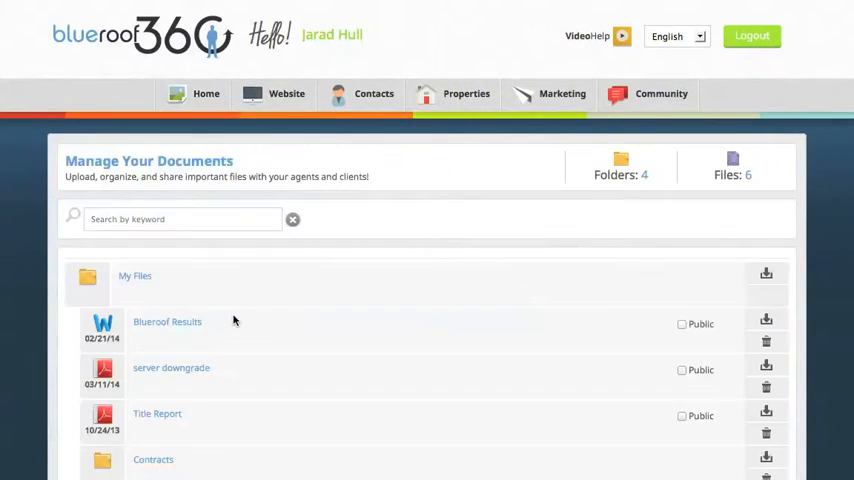
{"action": "scroll", "scroll_direction": "down", "scroll_amount": 3}
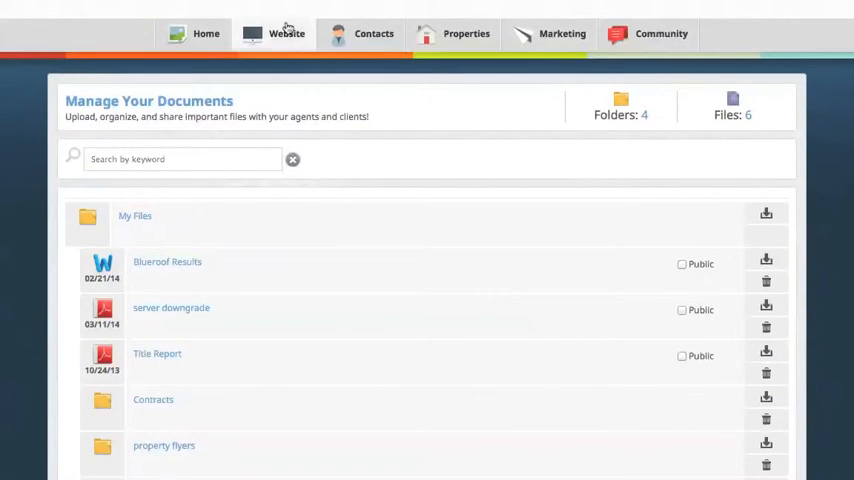
{"action": "left_click", "coordinate": [287, 33]}
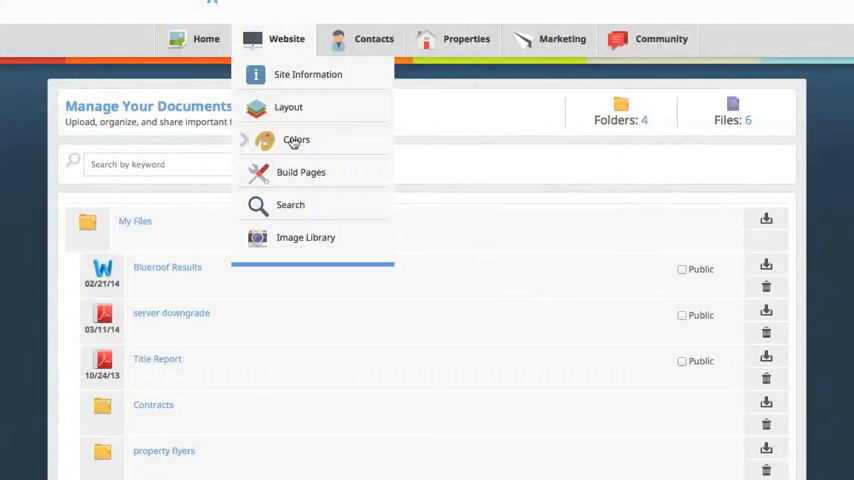
{"action": "mouse_move", "coordinate": [295, 158]}
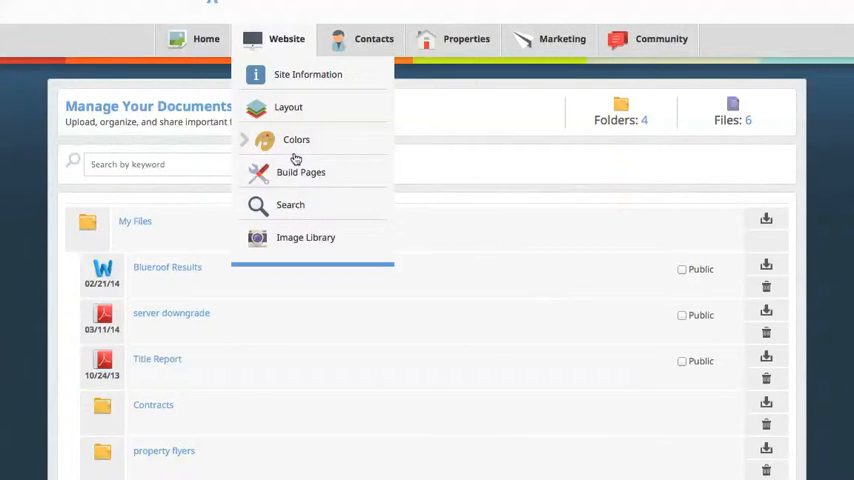
- Open Website Colors and scroll down to the red-themed agent site preview
{"action": "left_click", "coordinate": [296, 139]}
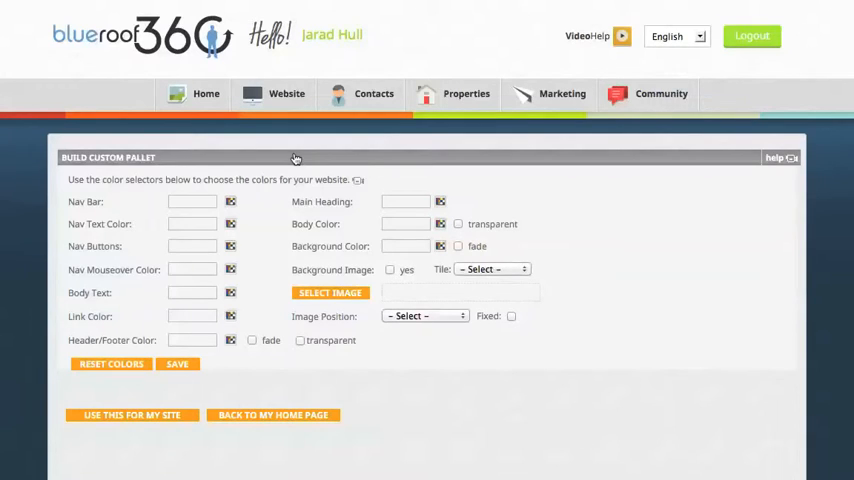
{"action": "mouse_move", "coordinate": [42, 163]}
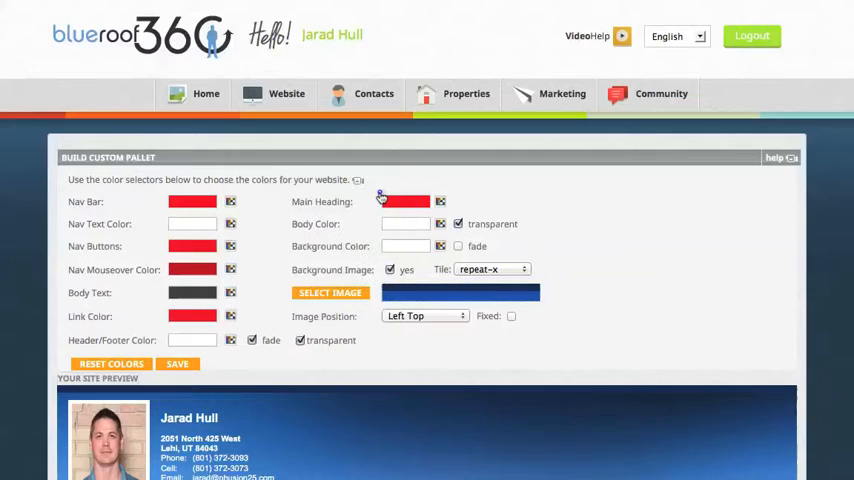
{"action": "scroll", "scroll_direction": "down", "scroll_amount": 3}
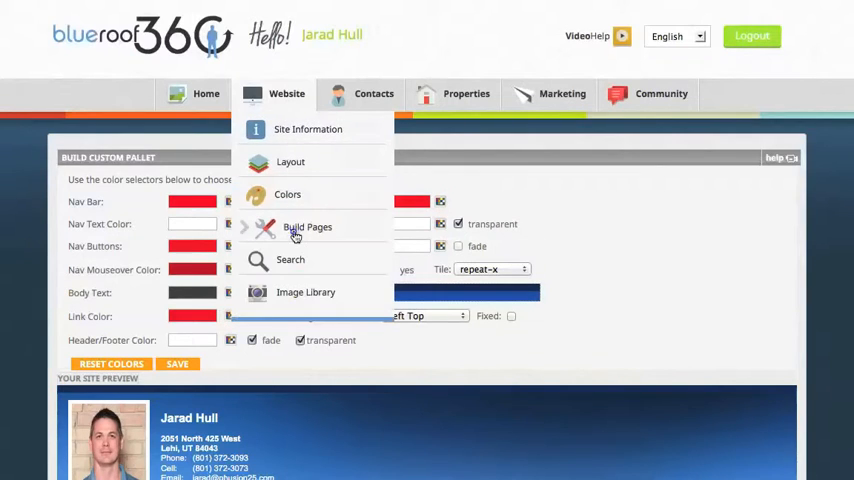
- Open the Buying a Home page builder and cycle through Tools, Navigation and Links, and General widgets
{"action": "left_click", "coordinate": [307, 227]}
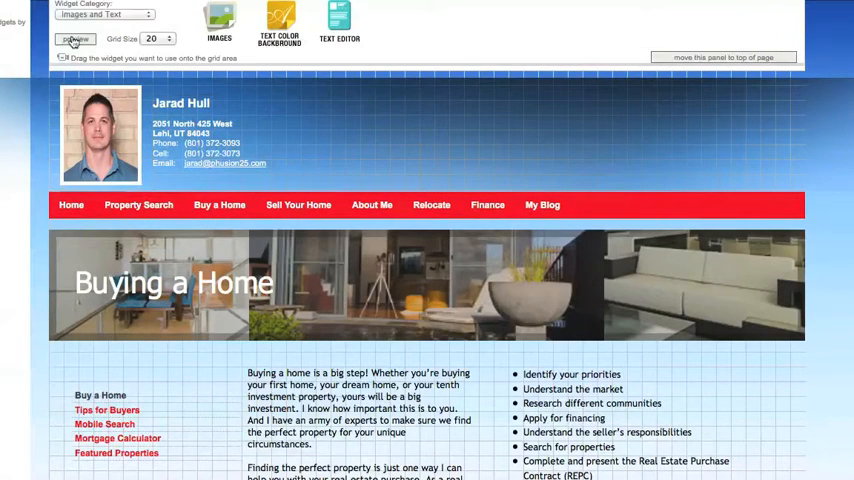
{"action": "left_click", "coordinate": [104, 14]}
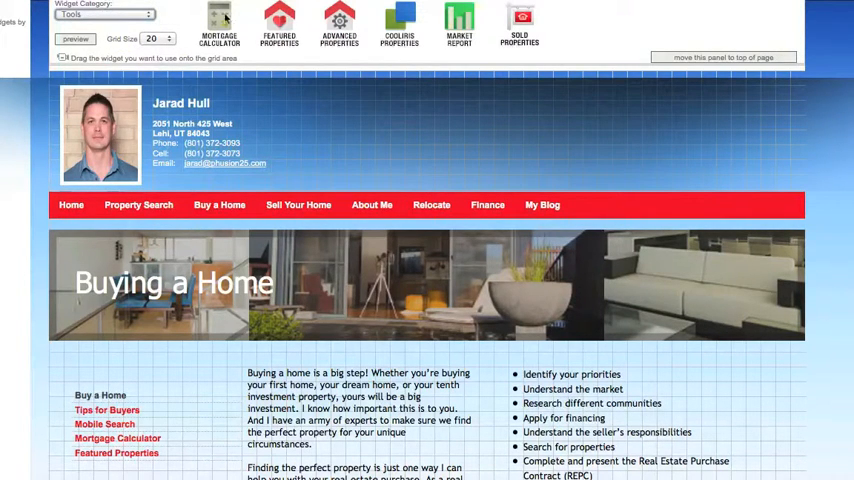
{"action": "left_click", "coordinate": [104, 14]}
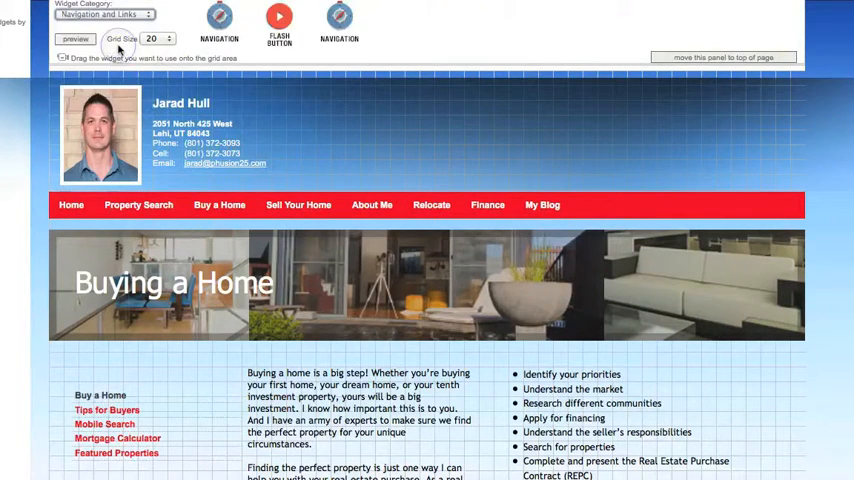
{"action": "left_click", "coordinate": [103, 14]}
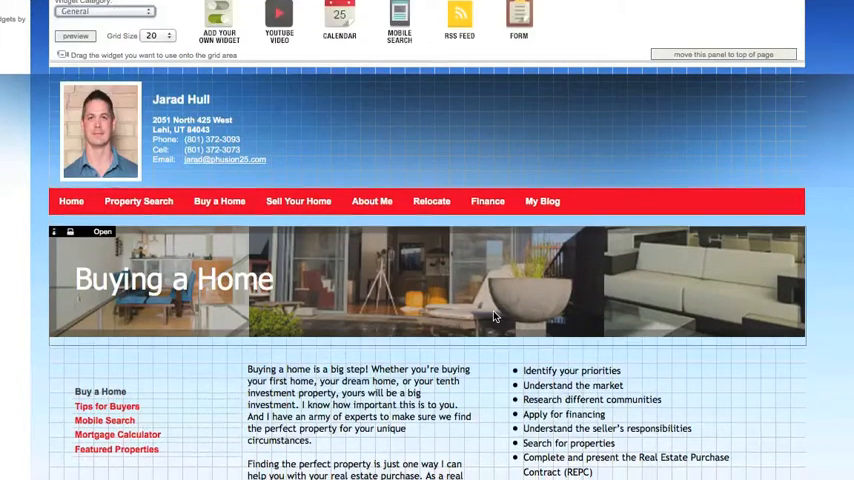
{"action": "scroll", "scroll_direction": "down", "scroll_amount": 3}
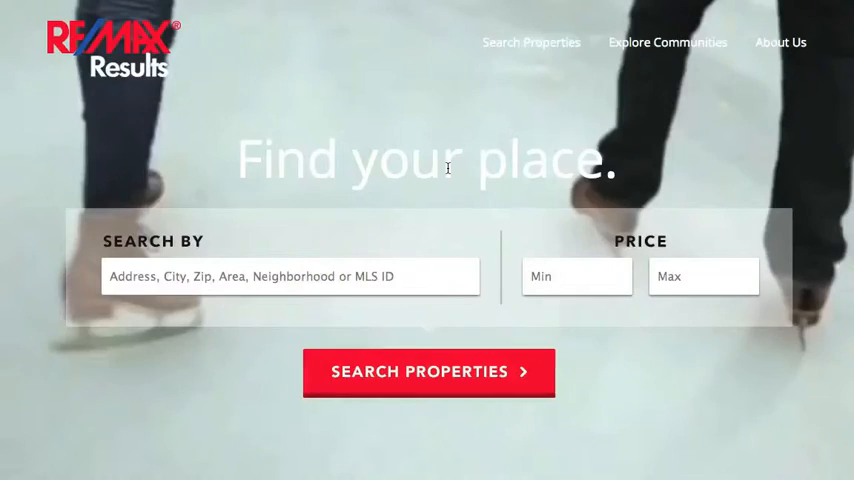
- Scroll through sample agent websites, ending on the villa-themed city or zip search site
{"action": "scroll", "scroll_direction": "down", "scroll_amount": 3}
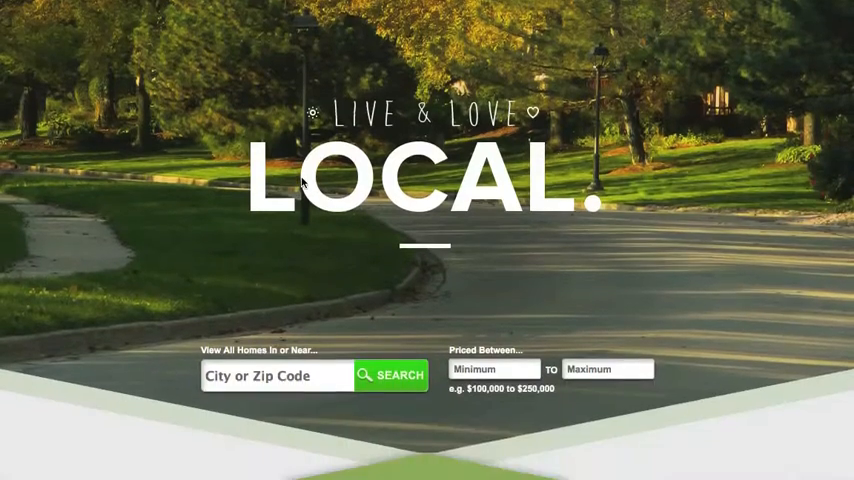
{"action": "scroll", "scroll_direction": "up", "scroll_amount": 3}
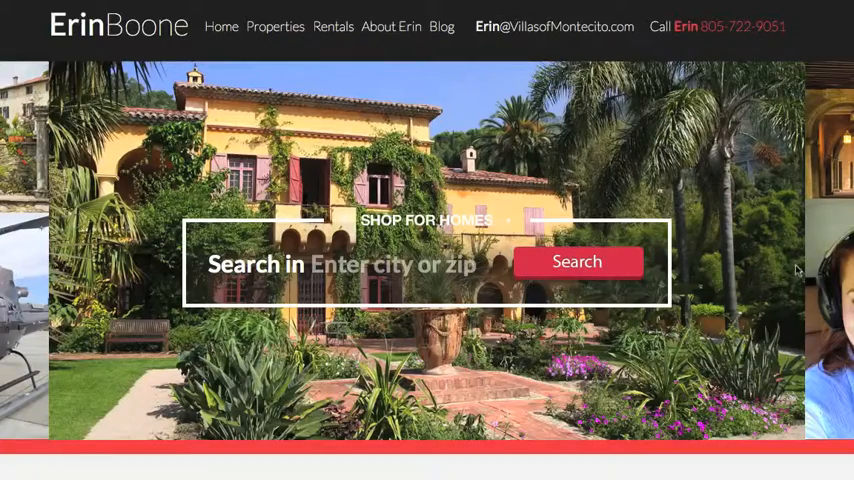
{"action": "scroll", "scroll_direction": "down", "scroll_amount": 3}
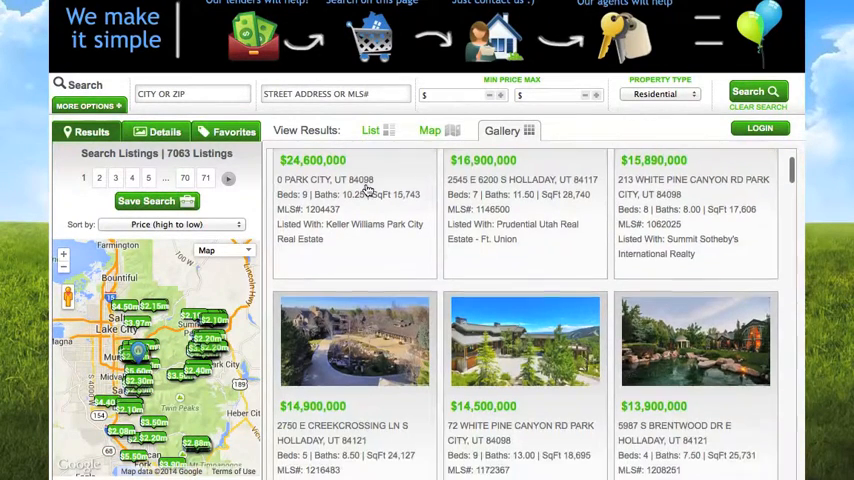
- Scroll through the 7063-listing property search results gallery
{"action": "scroll", "scroll_direction": "down", "scroll_amount": 3}
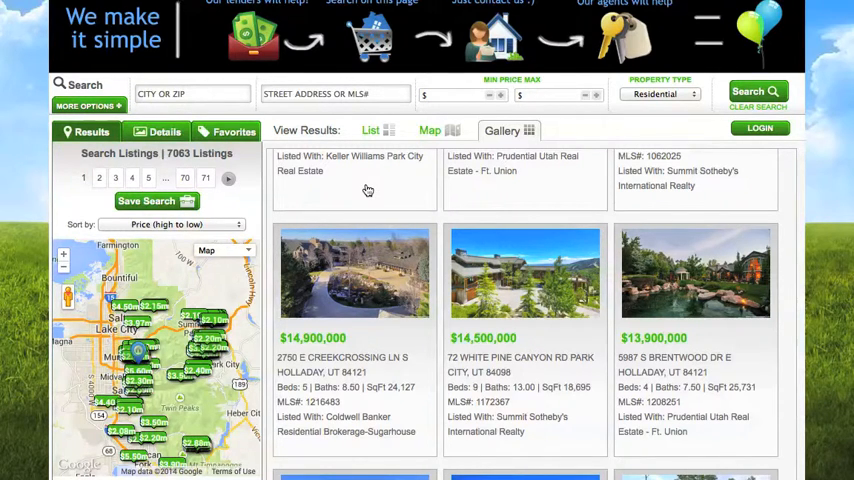
{"action": "scroll", "scroll_direction": "down", "scroll_amount": 3}
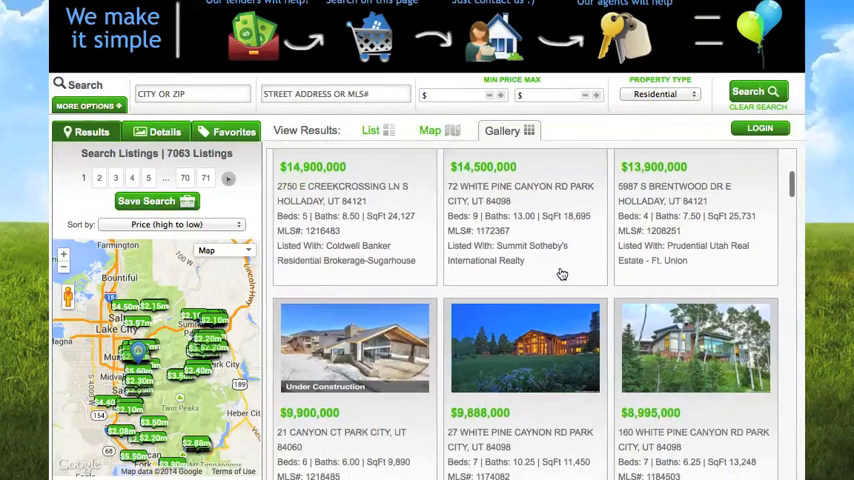
{"action": "scroll", "scroll_direction": "down", "scroll_amount": 3}
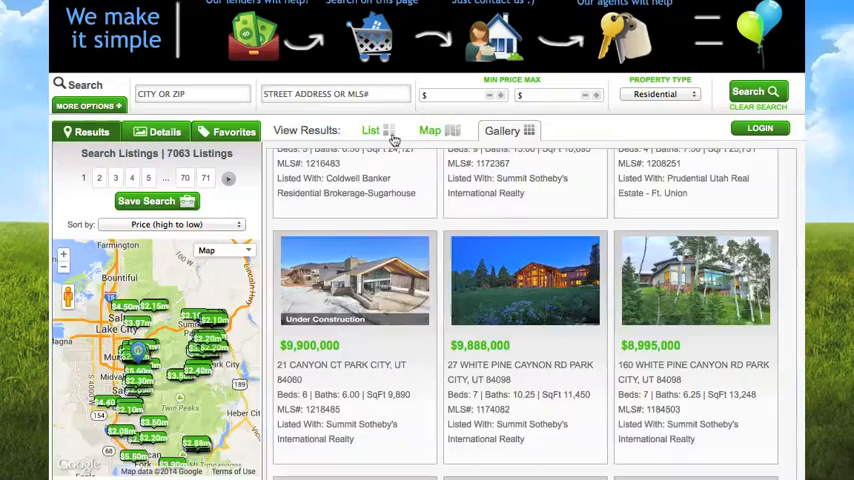
- Switch the results to list view, reveal the extra search filters, and return to Site Map
{"action": "left_click", "coordinate": [370, 130]}
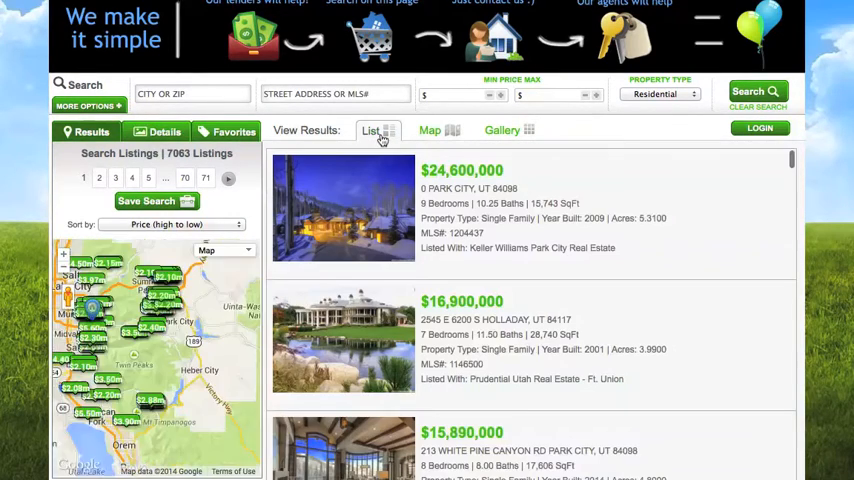
{"action": "left_click", "coordinate": [83, 106]}
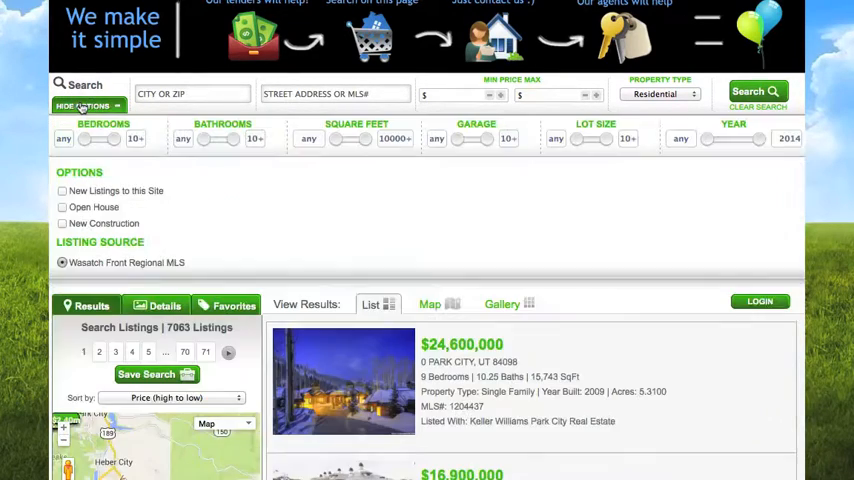
{"action": "left_click", "coordinate": [84, 106]}
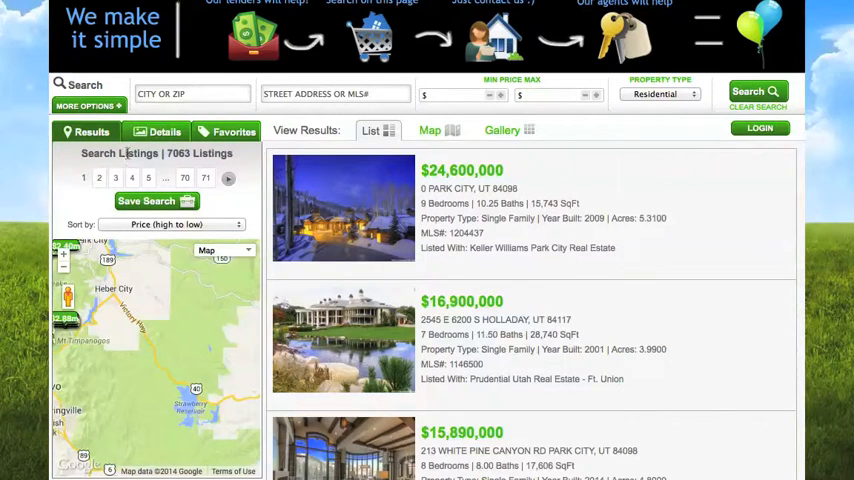
{"action": "left_click", "coordinate": [163, 131]}
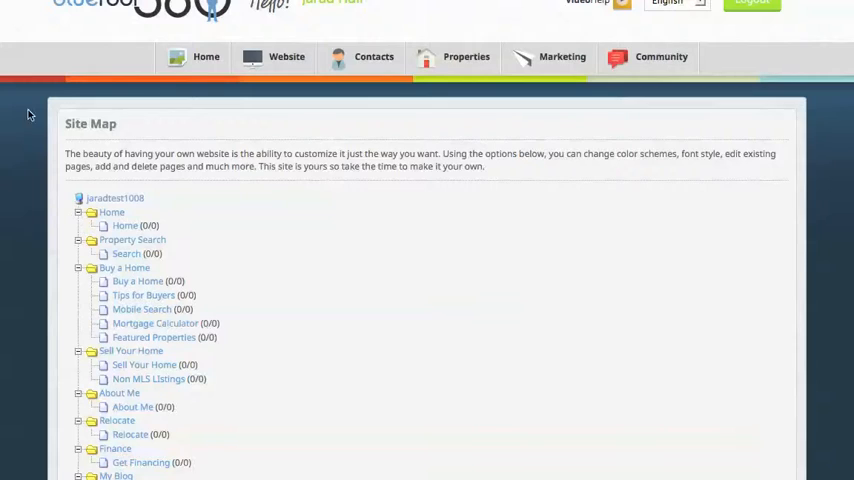
- Open Contacts > My Contacts to see 154 contacts beside a blank new-contact form
{"action": "left_click", "coordinate": [373, 92]}
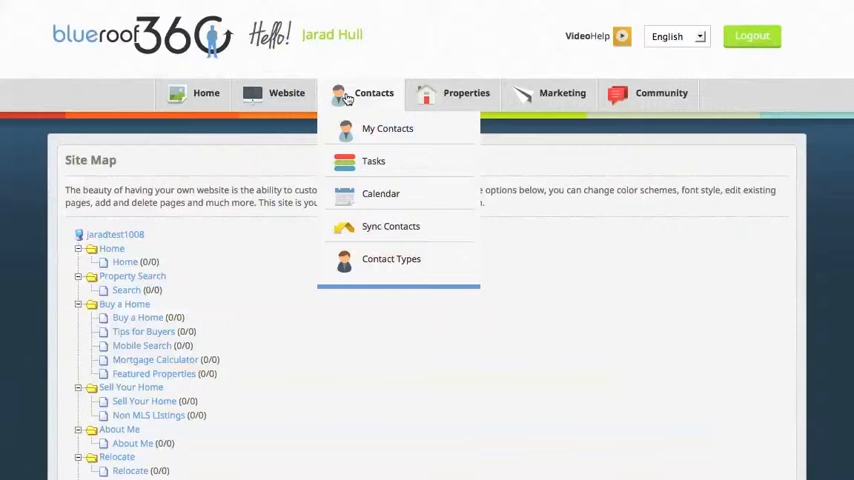
{"action": "mouse_move", "coordinate": [387, 128]}
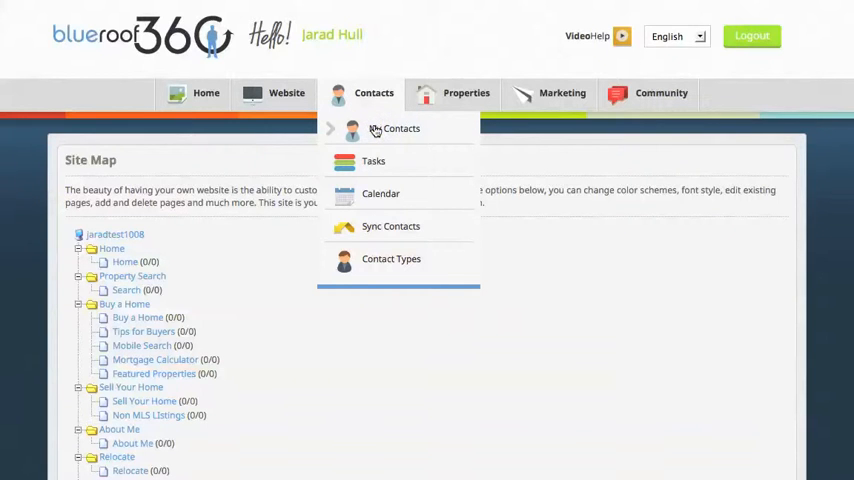
{"action": "left_click", "coordinate": [401, 128]}
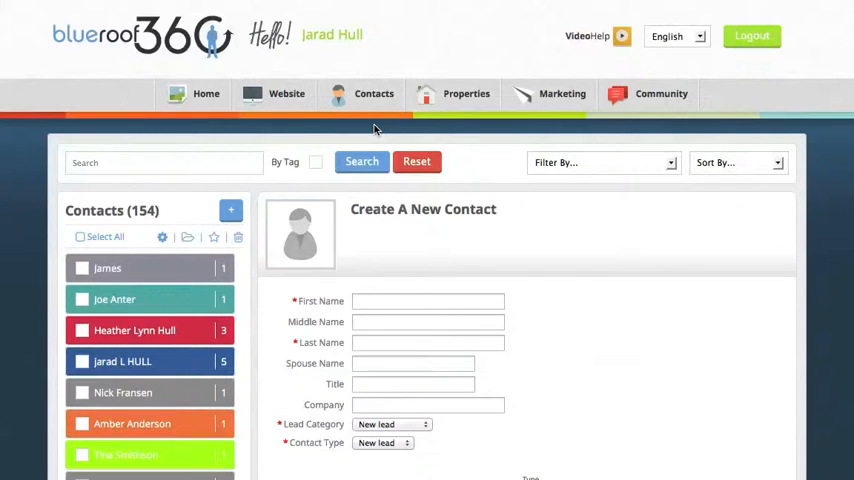
{"action": "mouse_move", "coordinate": [170, 354]}
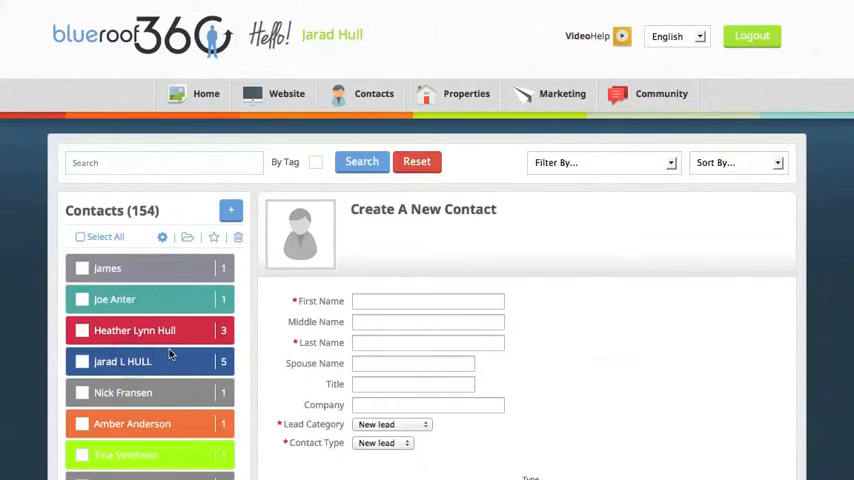
{"action": "left_click", "coordinate": [122, 361]}
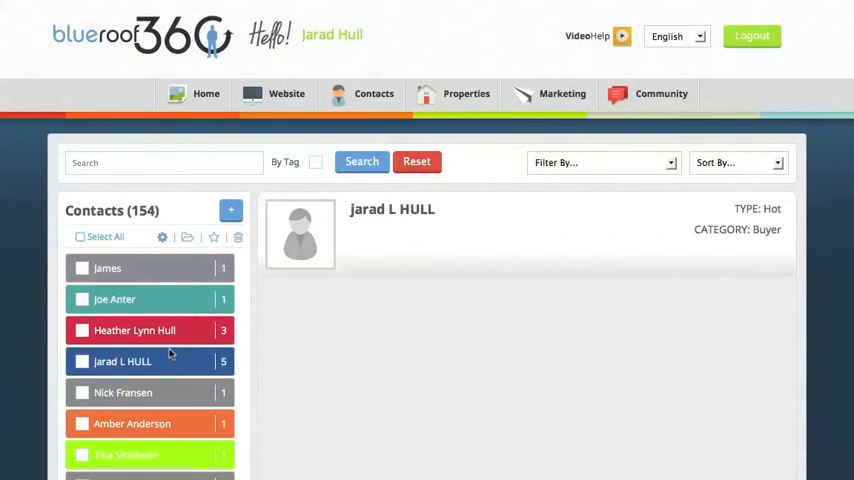
{"action": "left_click", "coordinate": [122, 361]}
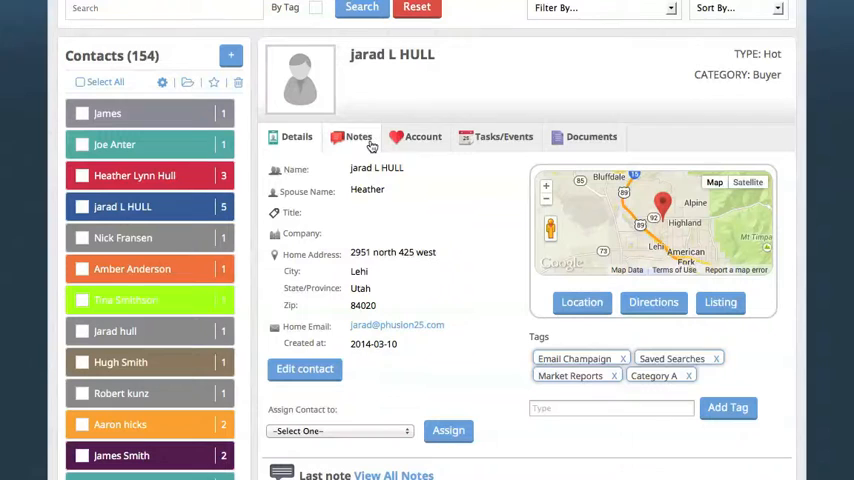
{"action": "left_click", "coordinate": [358, 137]}
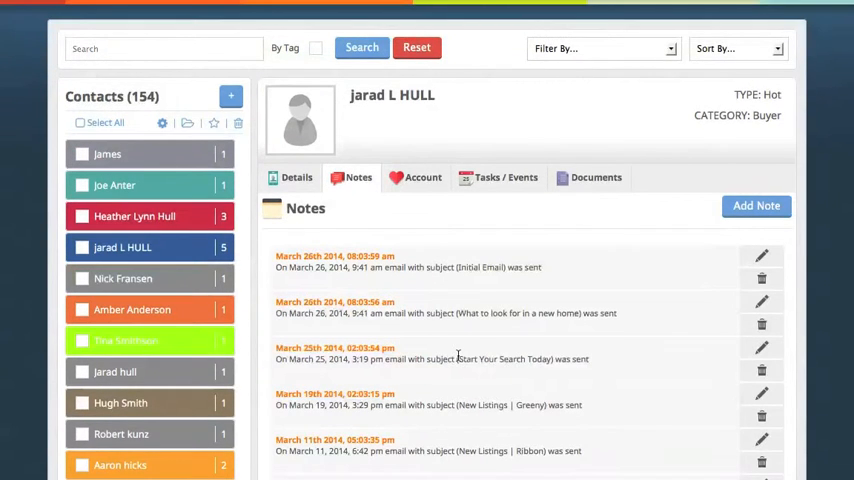
{"action": "mouse_move", "coordinate": [432, 243]}
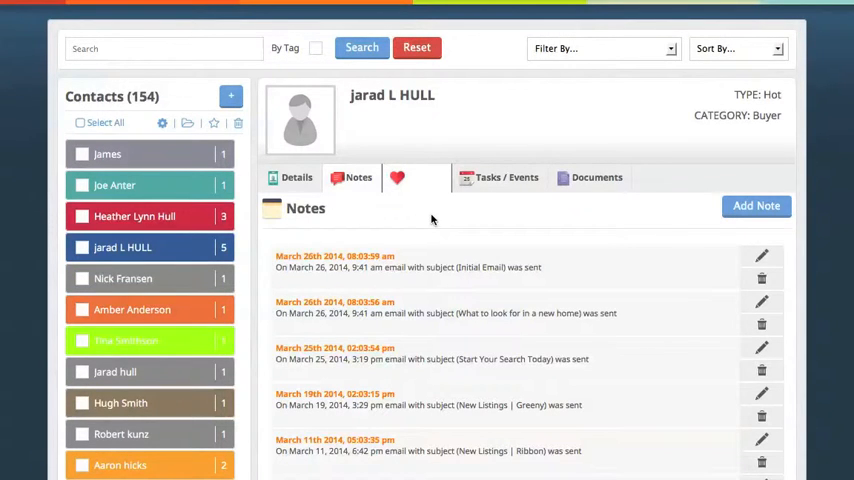
- View the contact's account, tasks/events, and documents: Buyers Contract and Flexkom Service
{"action": "left_click", "coordinate": [422, 177]}
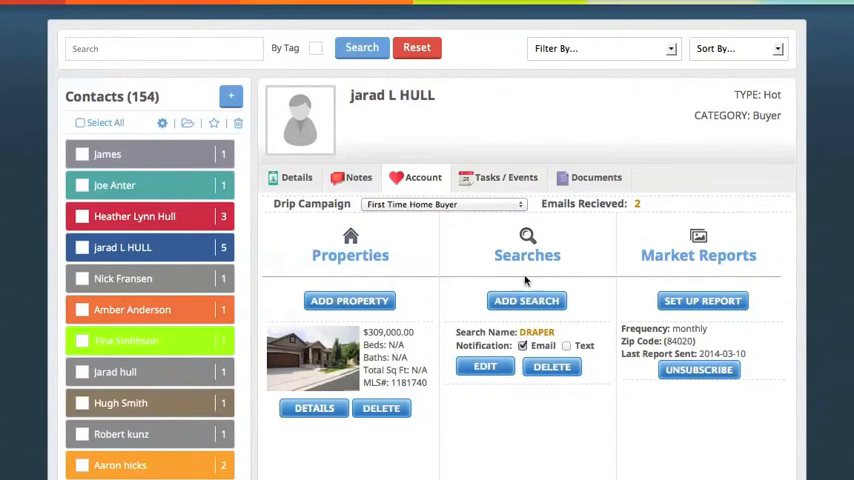
{"action": "mouse_move", "coordinate": [565, 260]}
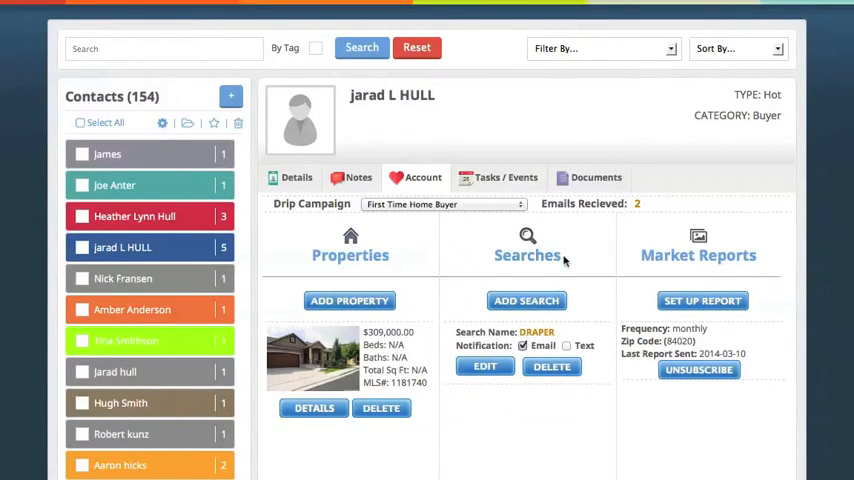
{"action": "mouse_move", "coordinate": [680, 285]}
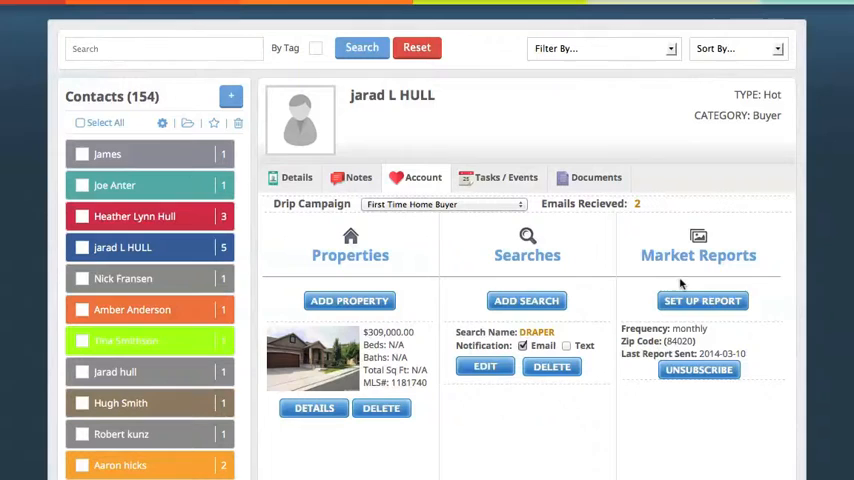
{"action": "left_click", "coordinate": [505, 177]}
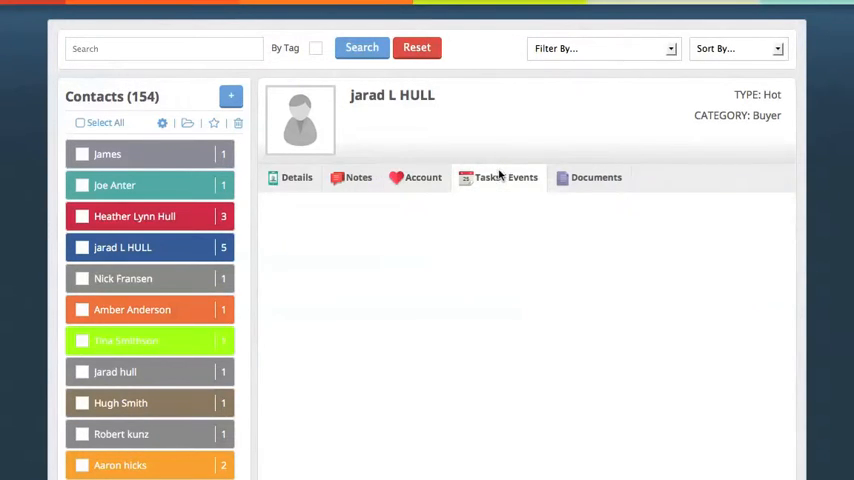
{"action": "left_click", "coordinate": [500, 177]}
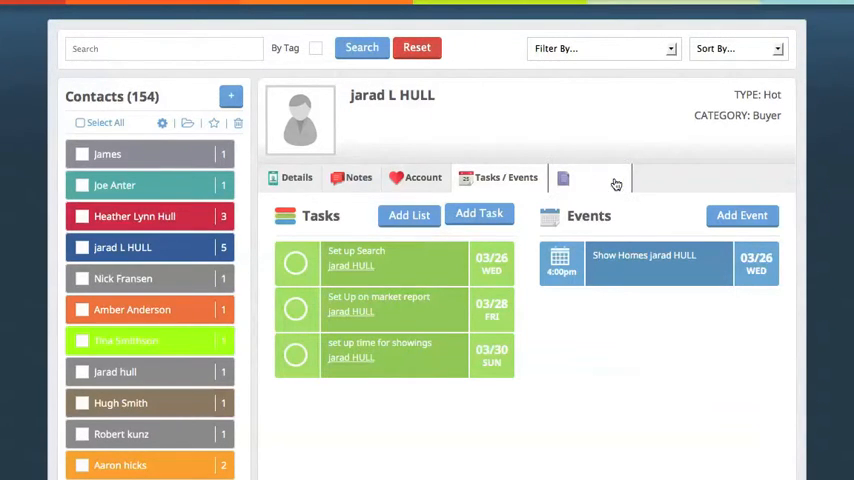
{"action": "left_click", "coordinate": [590, 178]}
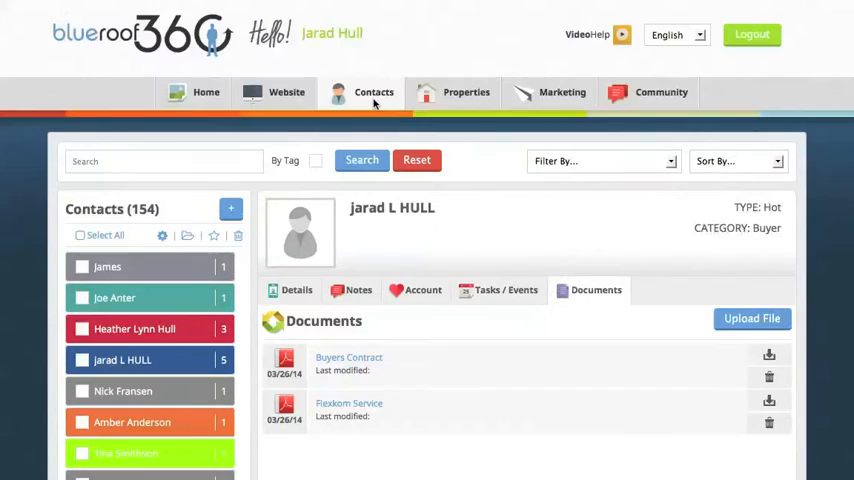
{"action": "left_click", "coordinate": [373, 91]}
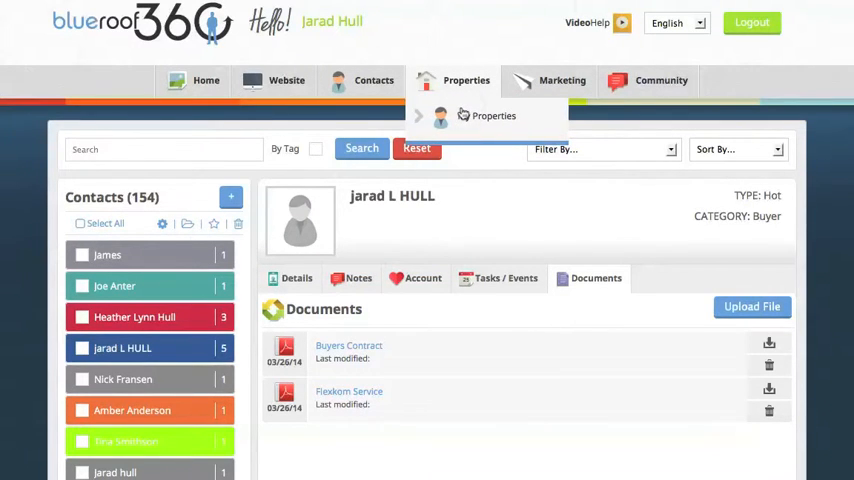
{"action": "left_click", "coordinate": [493, 115]}
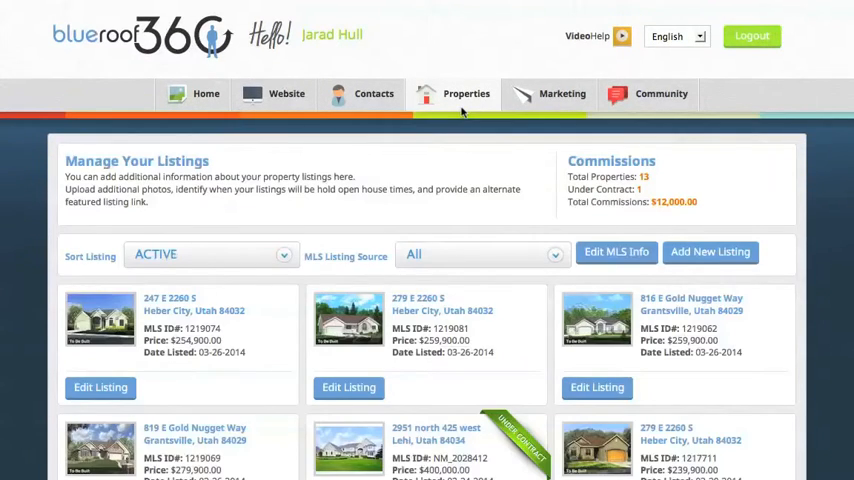
{"action": "scroll", "scroll_direction": "down", "scroll_amount": 3}
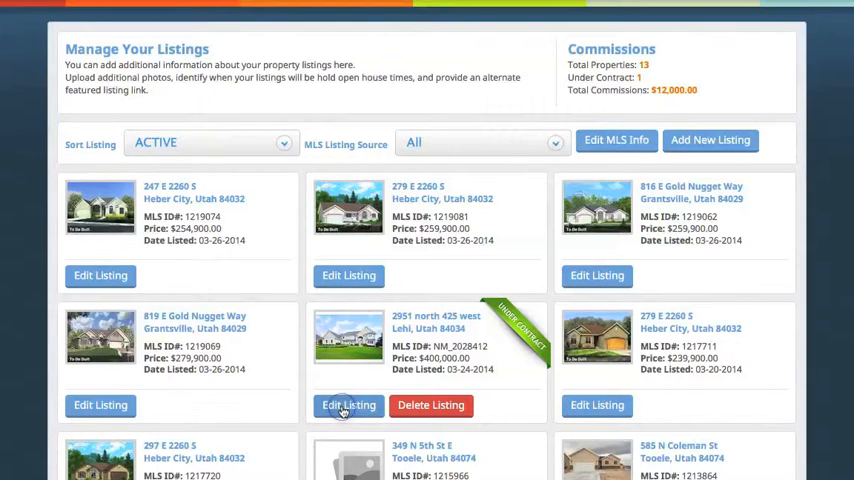
{"action": "left_click", "coordinate": [348, 405]}
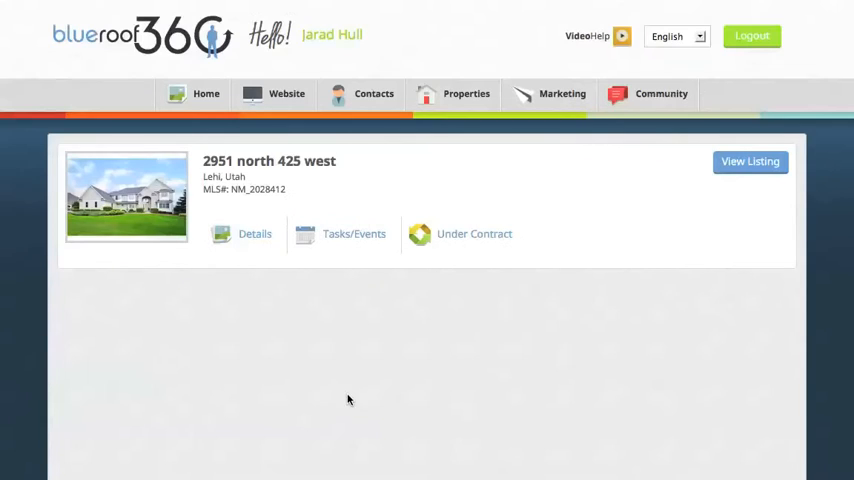
{"action": "left_click", "coordinate": [254, 233]}
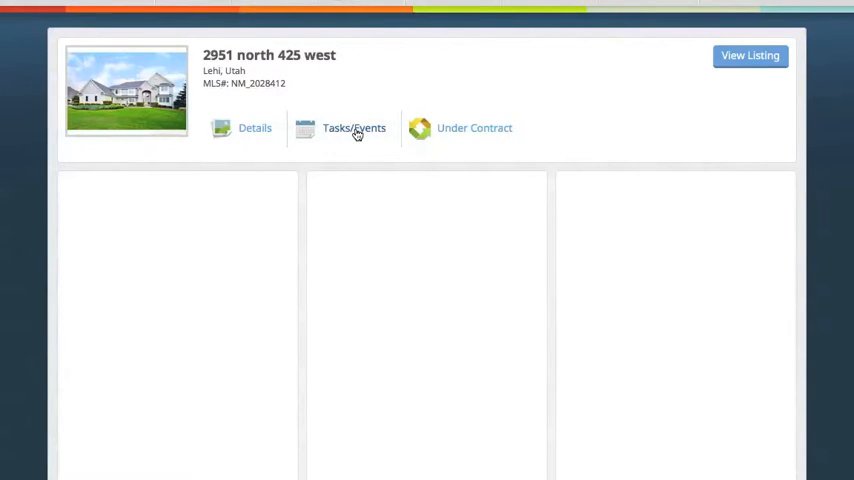
{"action": "left_click", "coordinate": [354, 128]}
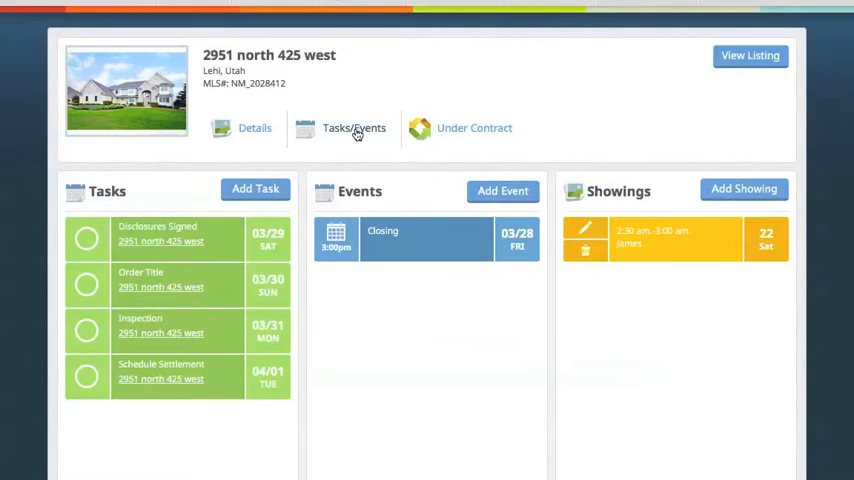
{"action": "left_click", "coordinate": [474, 128]}
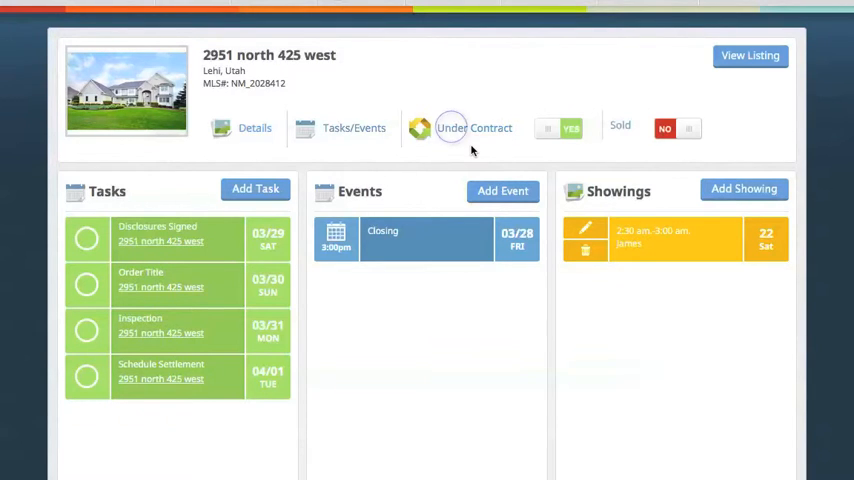
{"action": "left_click", "coordinate": [254, 127]}
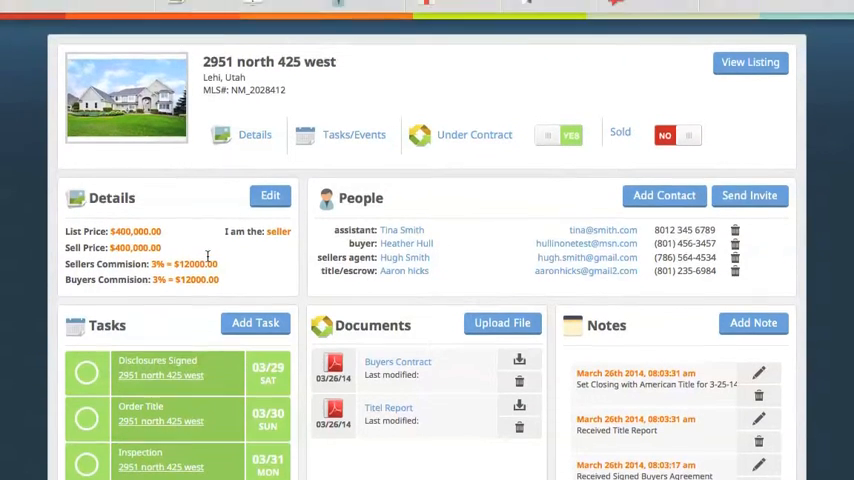
{"action": "scroll", "scroll_direction": "down", "scroll_amount": 3}
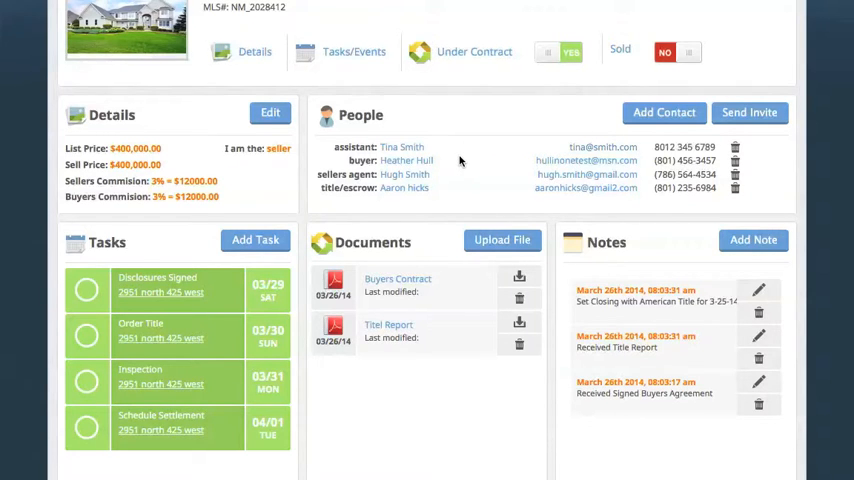
{"action": "scroll", "scroll_direction": "down", "scroll_amount": 3}
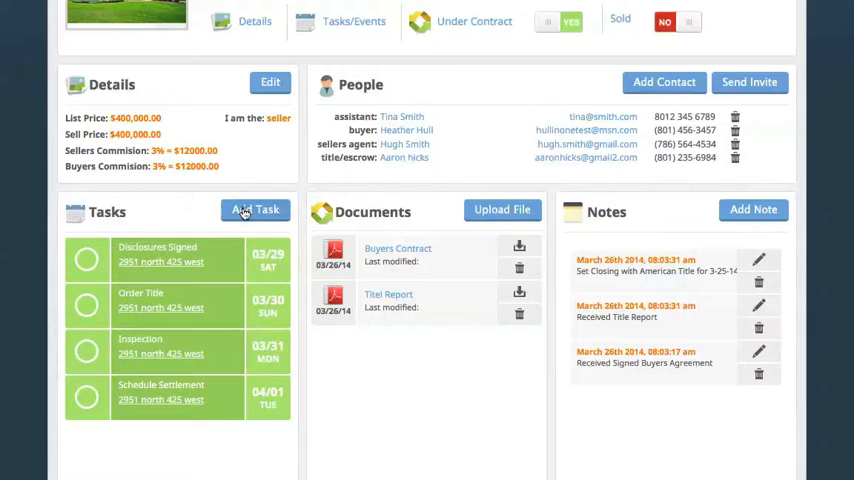
{"action": "left_click", "coordinate": [254, 210]}
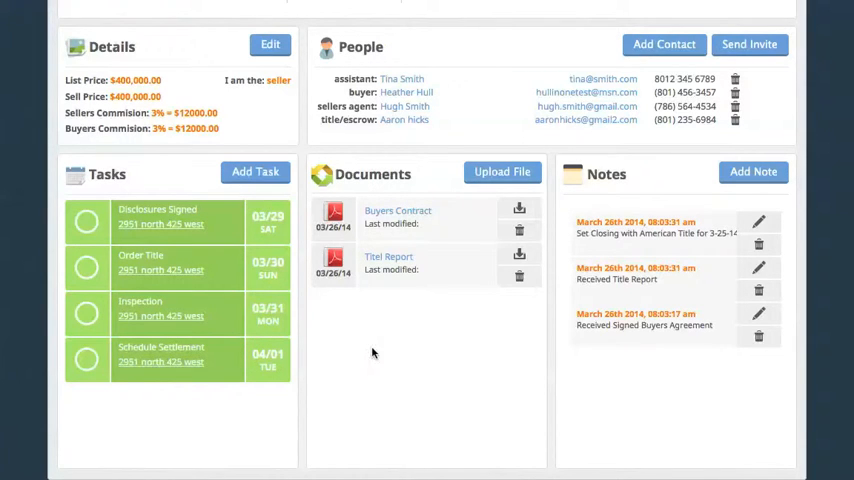
{"action": "mouse_move", "coordinate": [410, 202]}
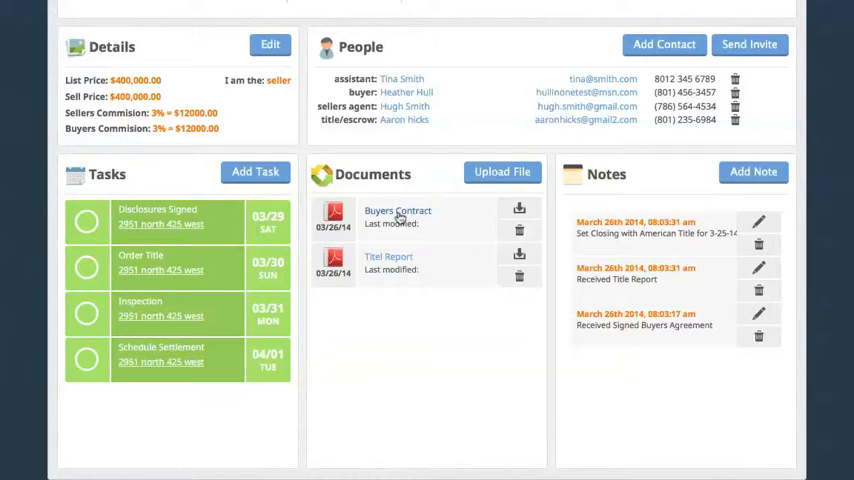
{"action": "mouse_move", "coordinate": [461, 246]}
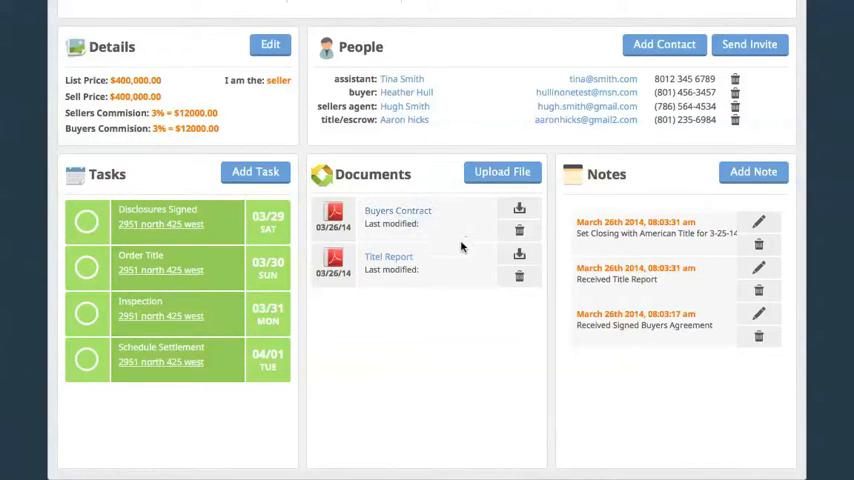
{"action": "left_click", "coordinate": [398, 211]}
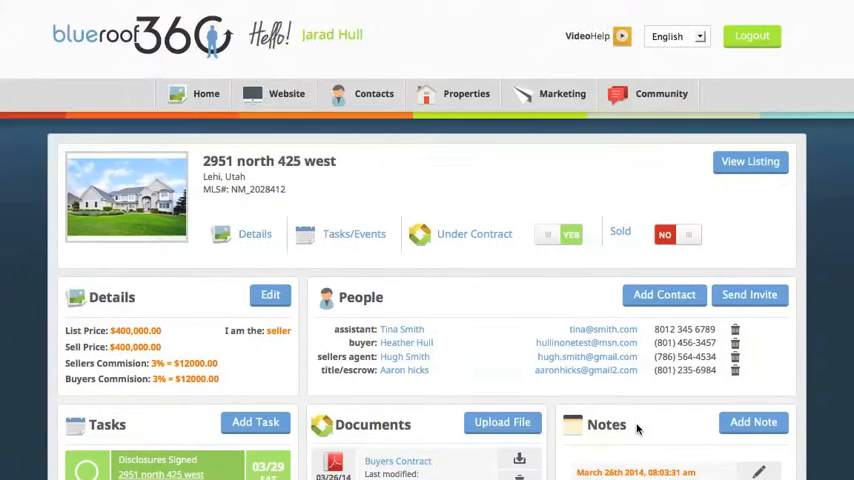
{"action": "left_click", "coordinate": [562, 93]}
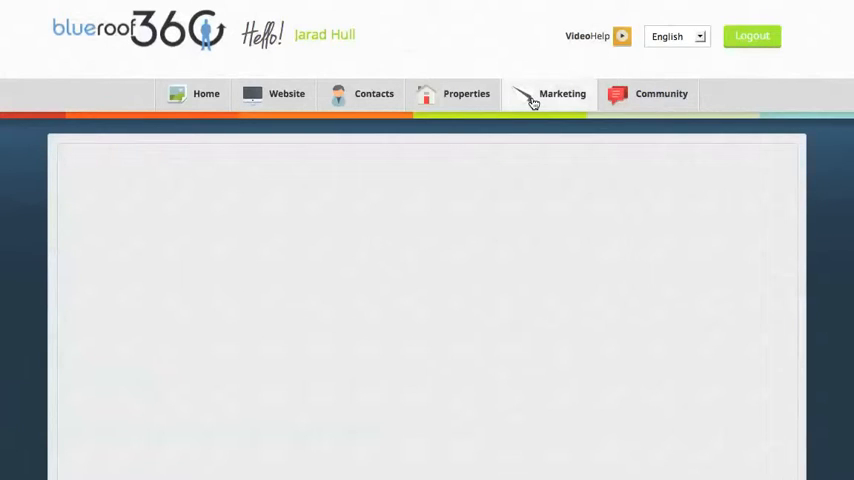
- Preview the New Listings | Parchment and New Listings | Recycled email blasts in the Email Editor
{"action": "left_click", "coordinate": [561, 93]}
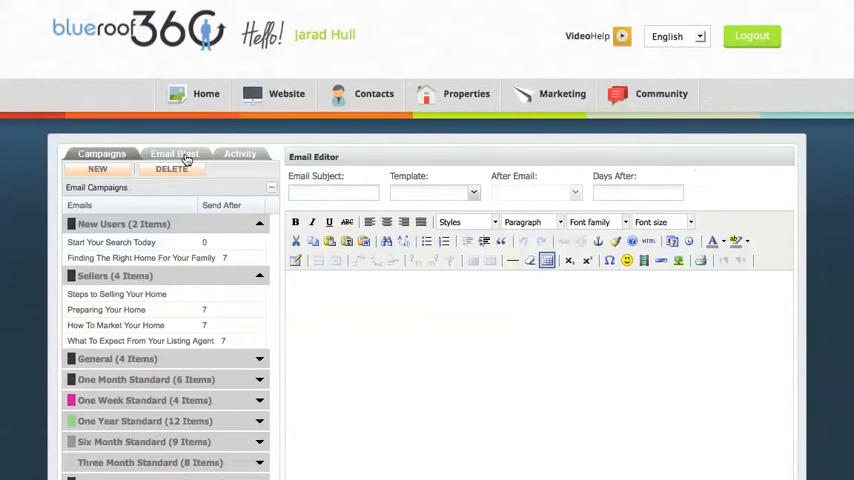
{"action": "left_click", "coordinate": [172, 154]}
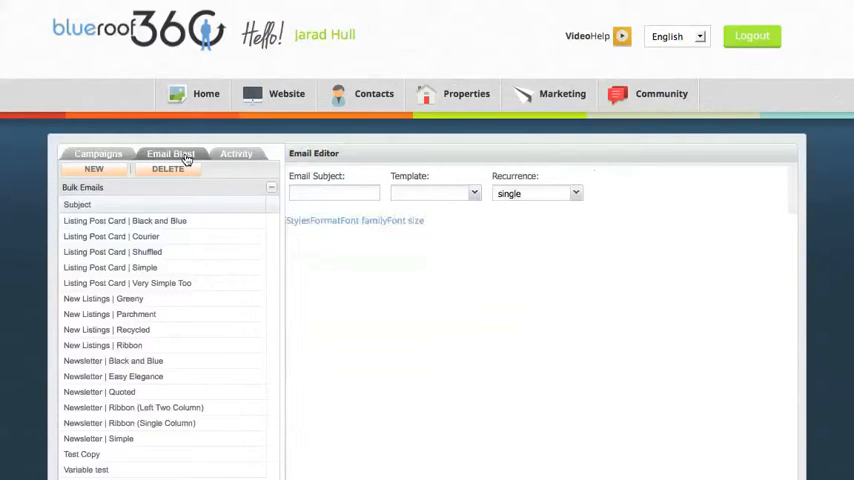
{"action": "left_click", "coordinate": [109, 314]}
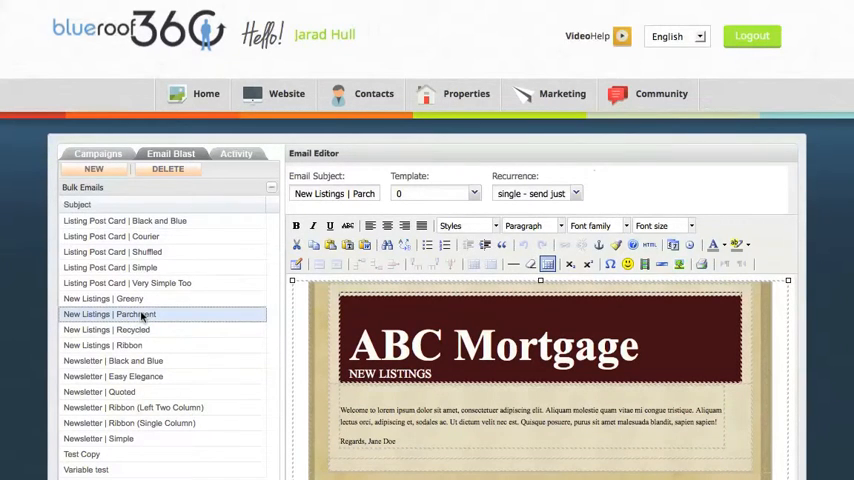
{"action": "left_click", "coordinate": [105, 329]}
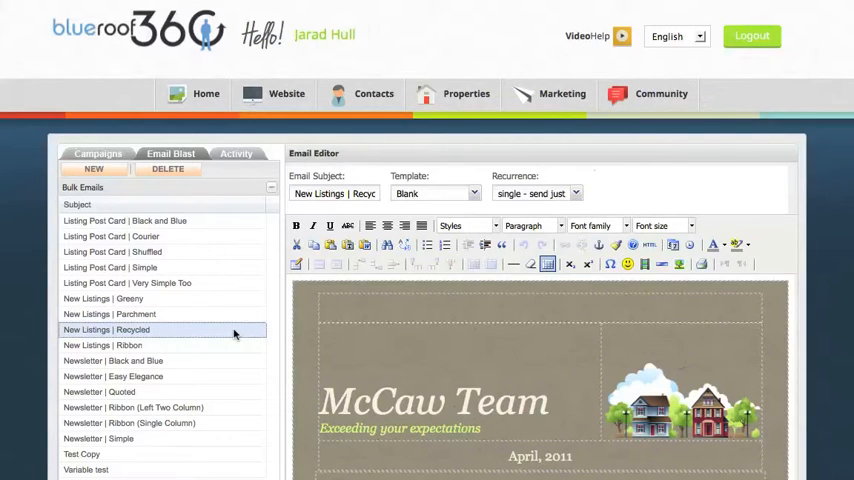
{"action": "scroll", "scroll_direction": "down", "scroll_amount": 3}
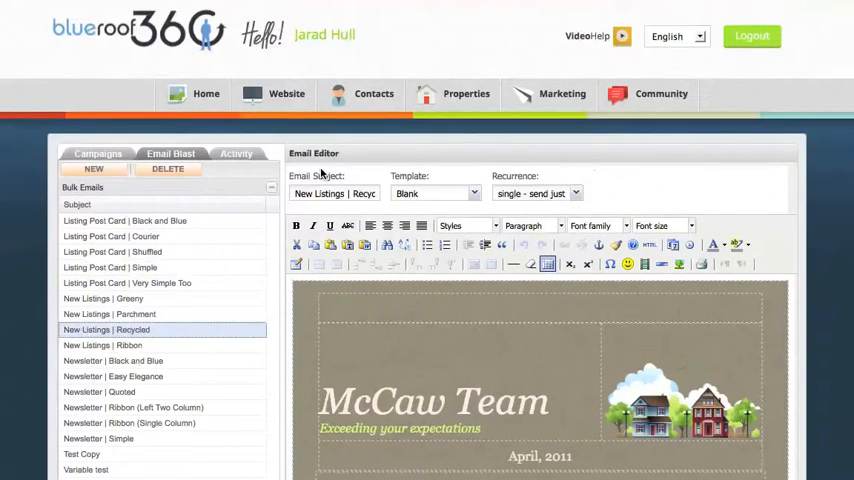
{"action": "left_click", "coordinate": [751, 36]}
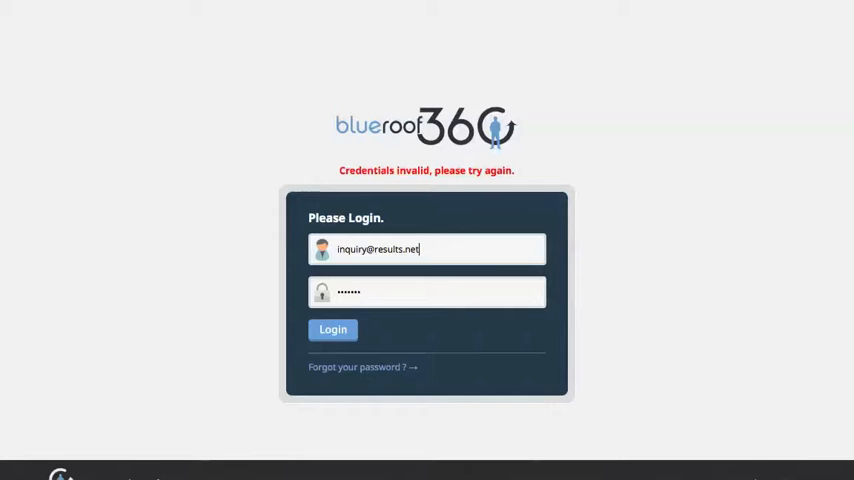
- Submit the RE/MAX Results broker email and password on the login page
{"action": "left_click", "coordinate": [333, 330]}
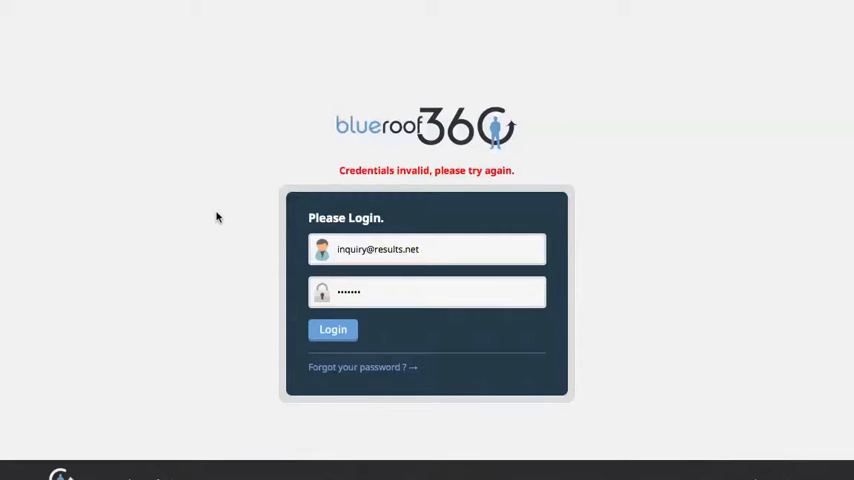
{"action": "mouse_move", "coordinate": [223, 212]}
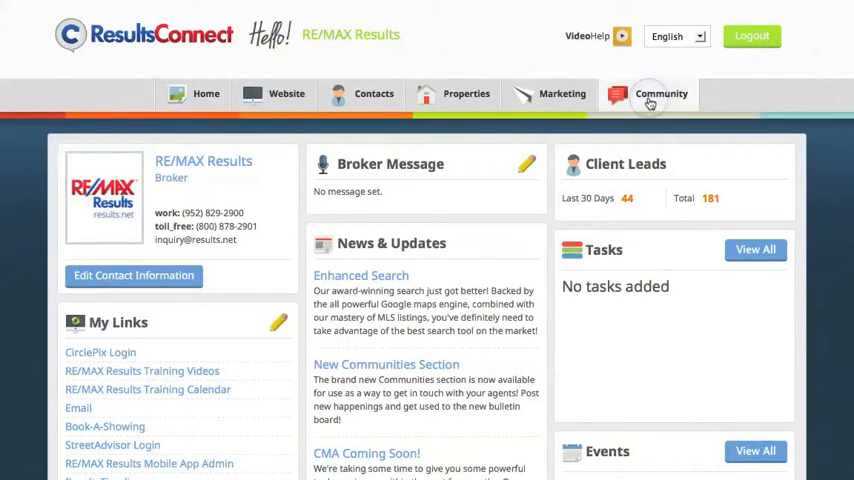
- Scroll the Community board's buyer, renter, message and open house posts, then list new-post types
{"action": "left_click", "coordinate": [650, 93]}
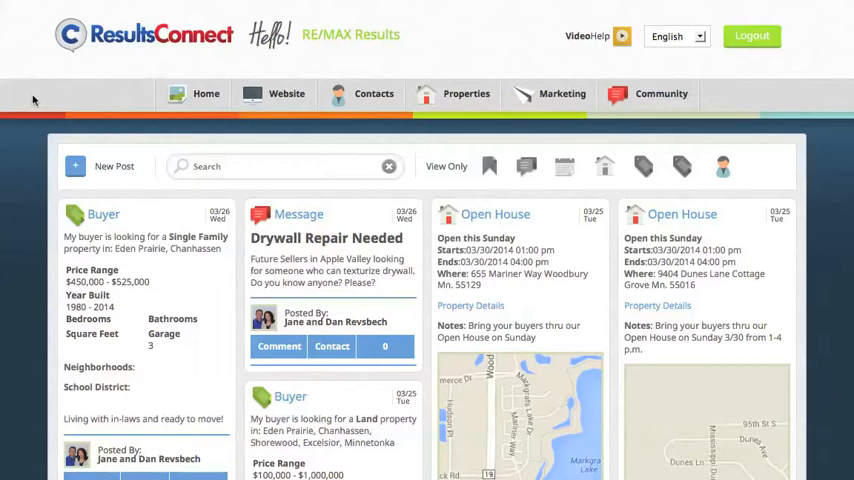
{"action": "scroll", "scroll_direction": "down", "scroll_amount": 3}
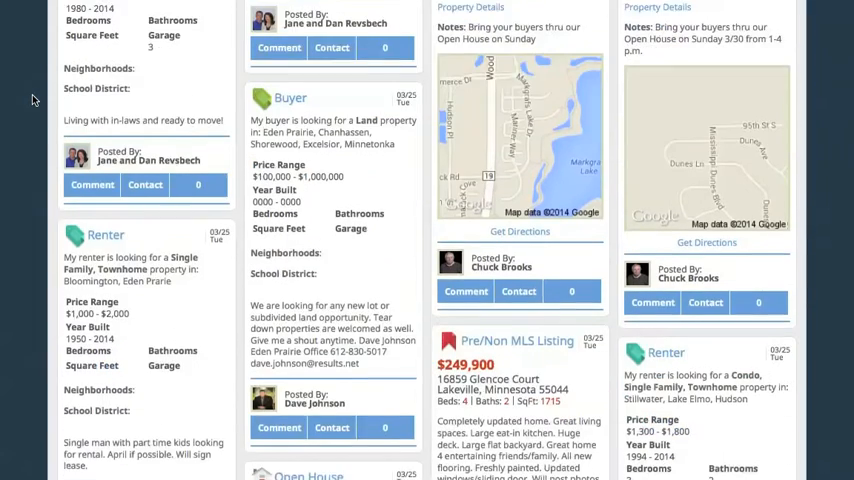
{"action": "scroll", "scroll_direction": "down", "scroll_amount": 3}
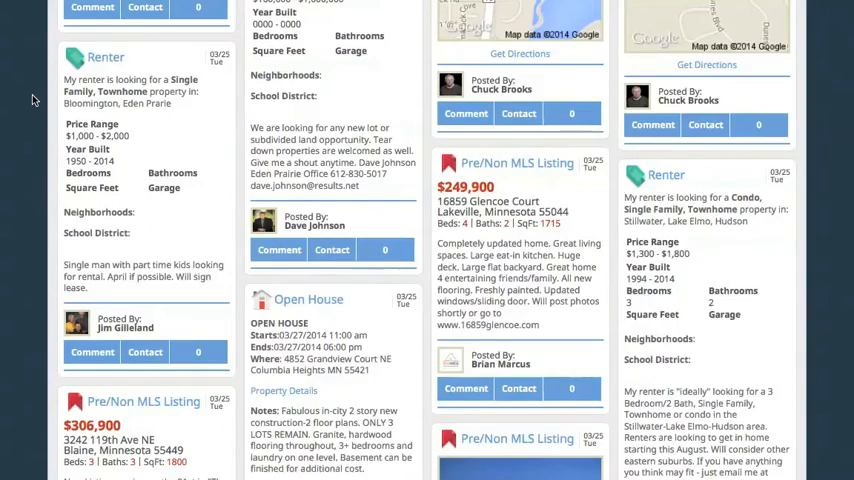
{"action": "scroll", "scroll_direction": "down", "scroll_amount": 3}
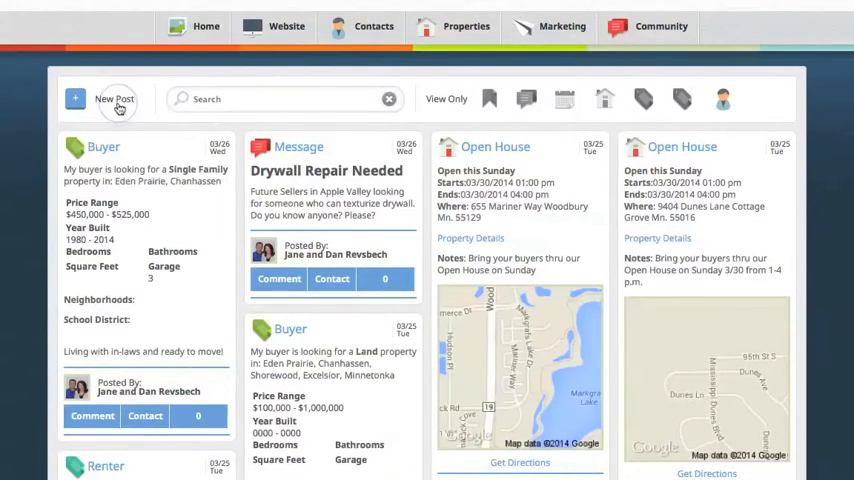
{"action": "left_click", "coordinate": [114, 98]}
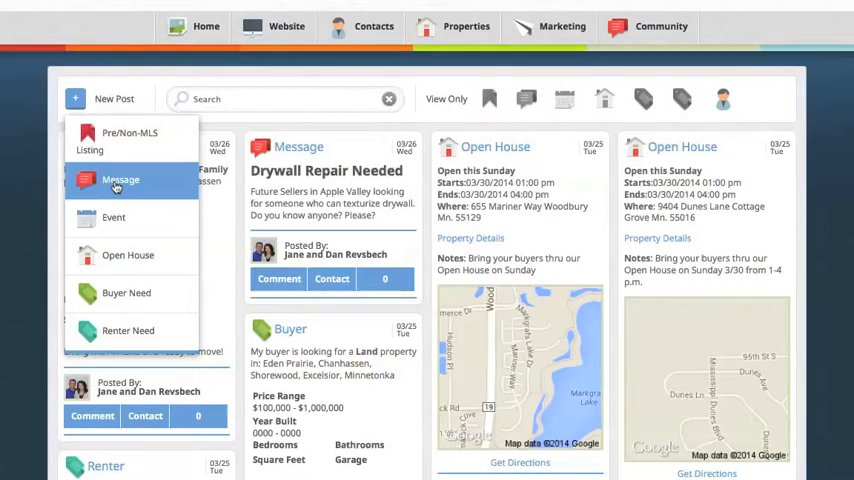
{"action": "mouse_move", "coordinate": [128, 260]}
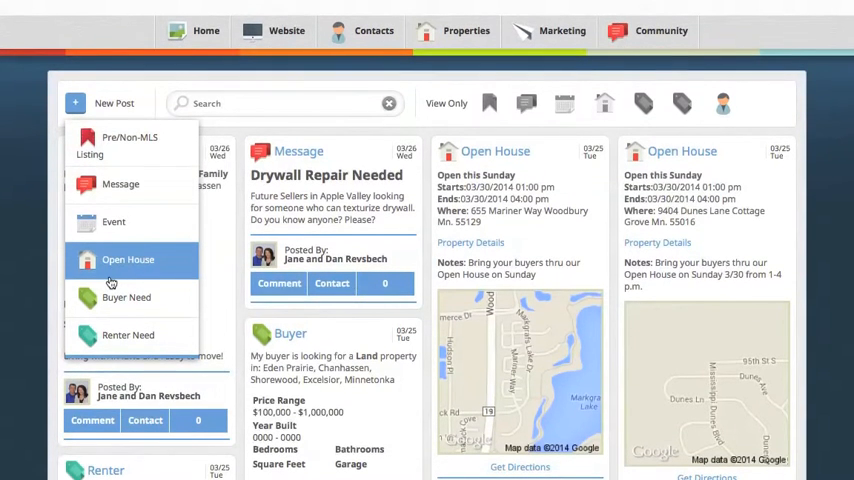